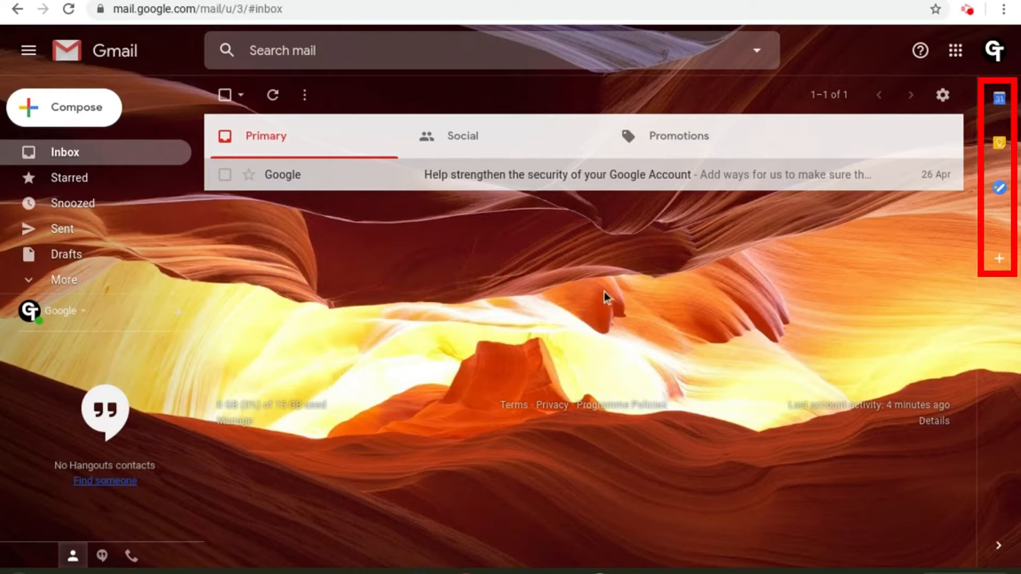
{"action": "mouse_move", "coordinate": [879, 290]}
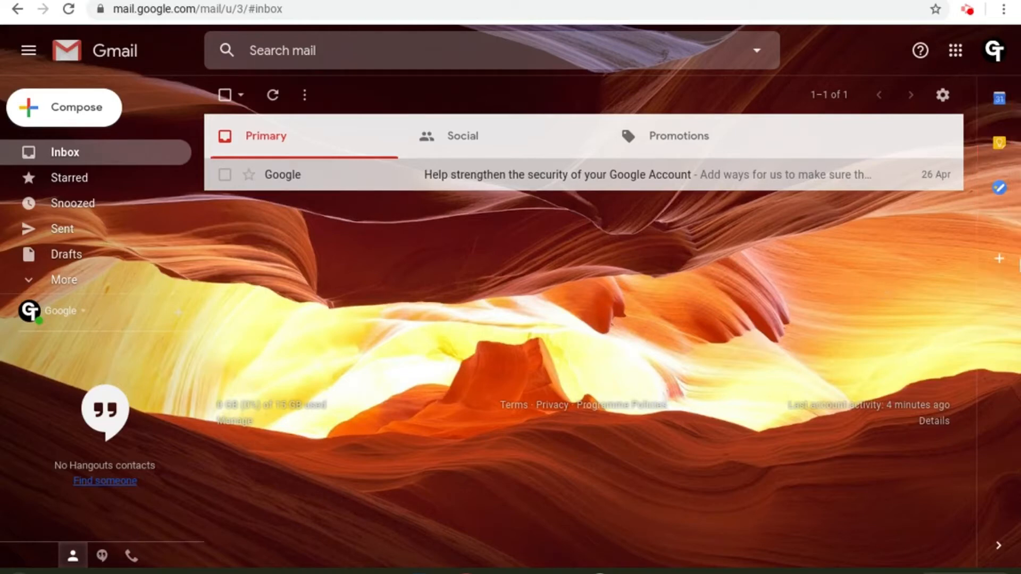
{"action": "mouse_move", "coordinate": [999, 103]}
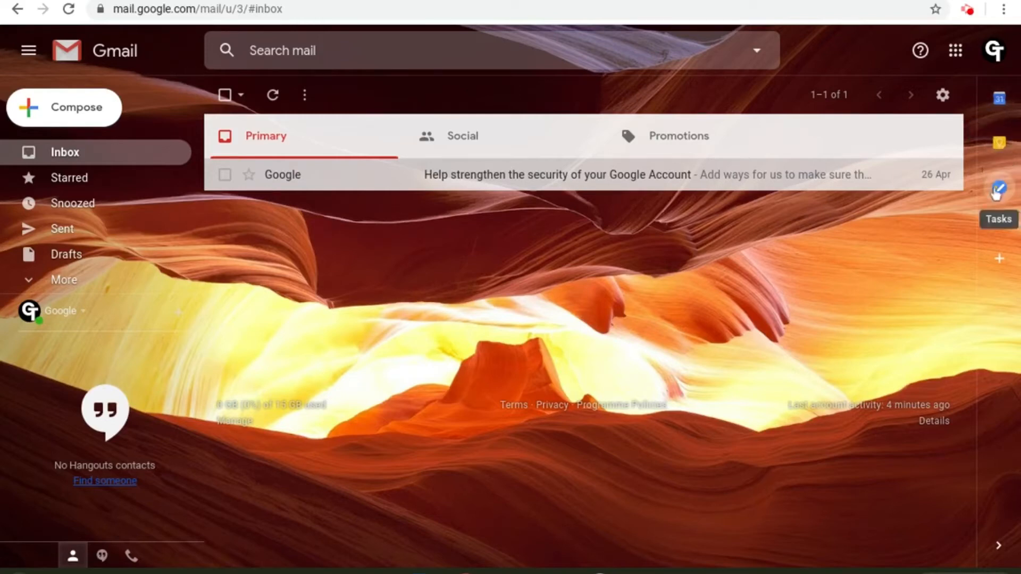
{"action": "mouse_move", "coordinate": [999, 144]}
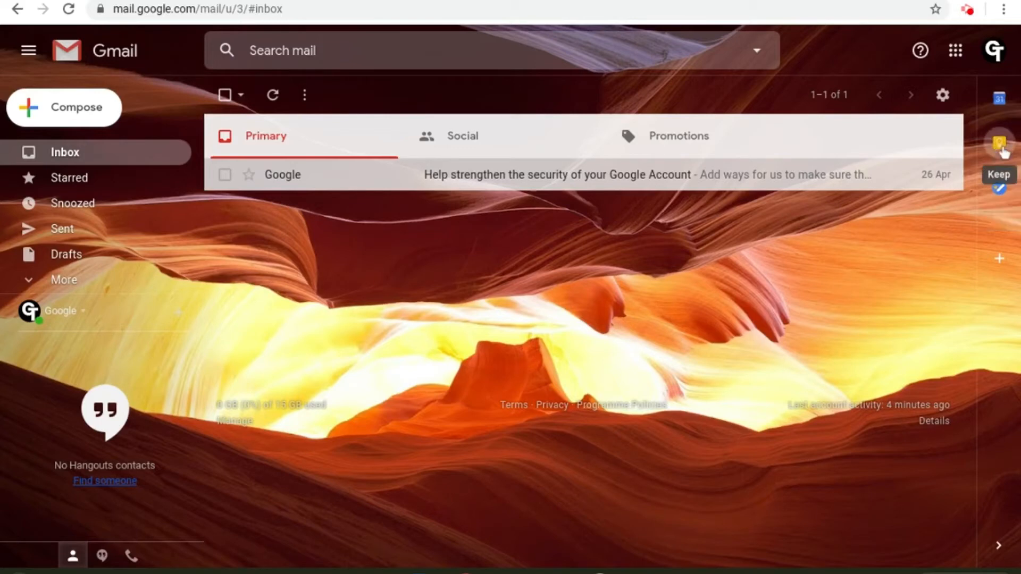
Open the Keep notes panel beside the Gmail inbox.
{"action": "left_click", "coordinate": [998, 144]}
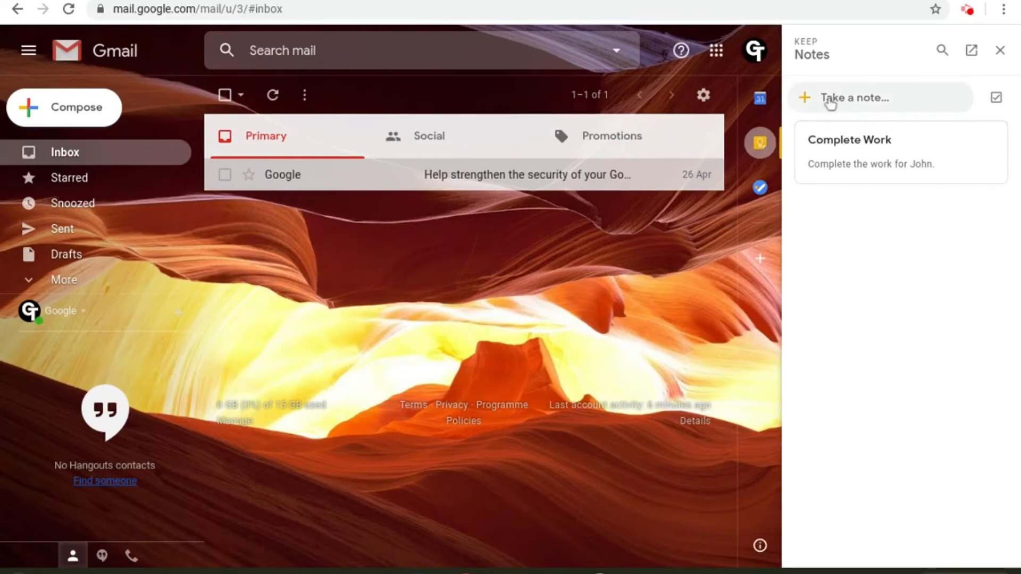
Create a Keep note 'Google Meet (Tomorow)' reading 'Go to Amanda's Google Meet'.
{"action": "left_click", "coordinate": [876, 98]}
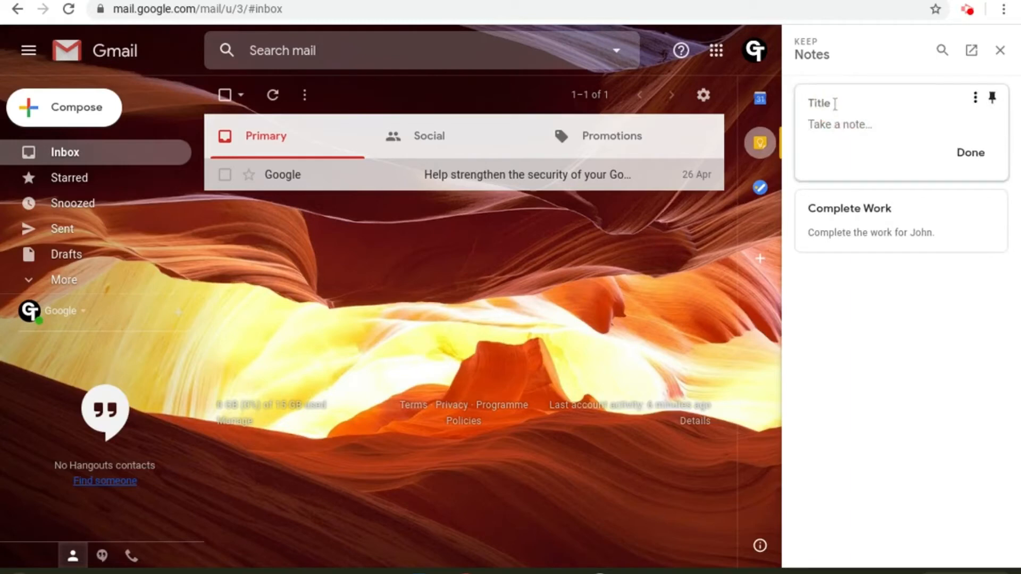
{"action": "type", "text": "Google Meet (Tommorow)"}
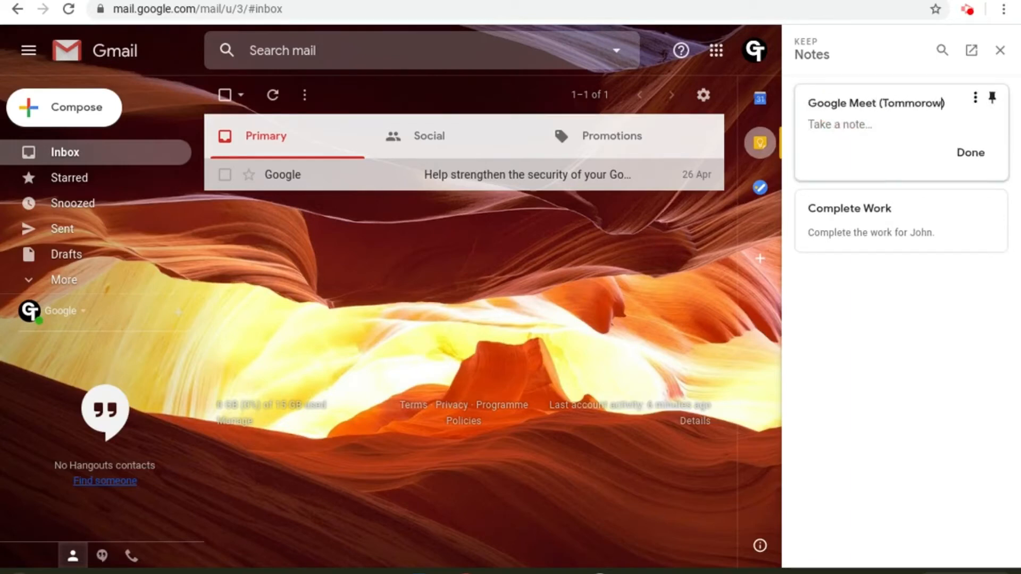
{"action": "type", "text": "Go to amanda"}
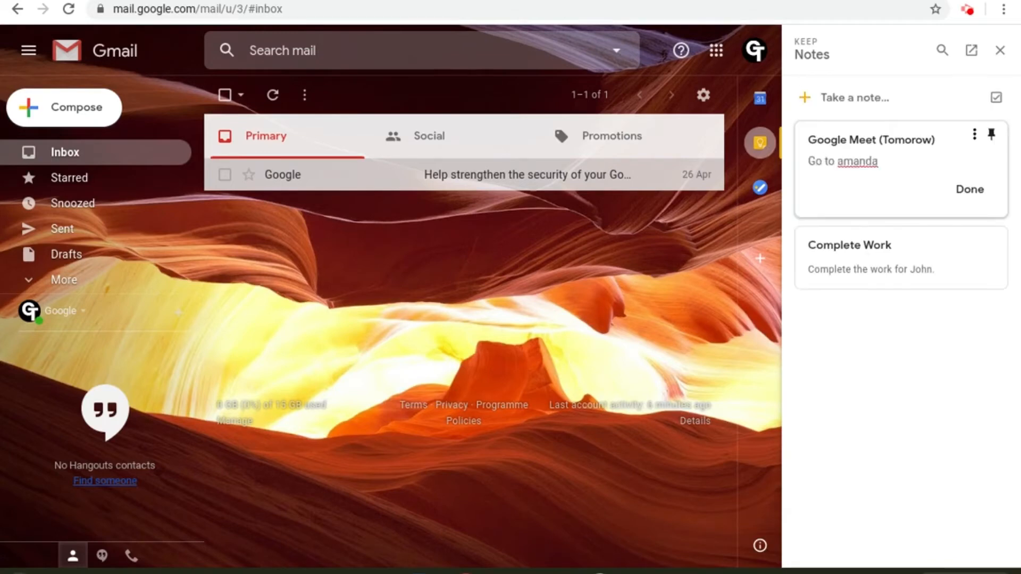
{"action": "type", "text": "Amanda's Google Meet"}
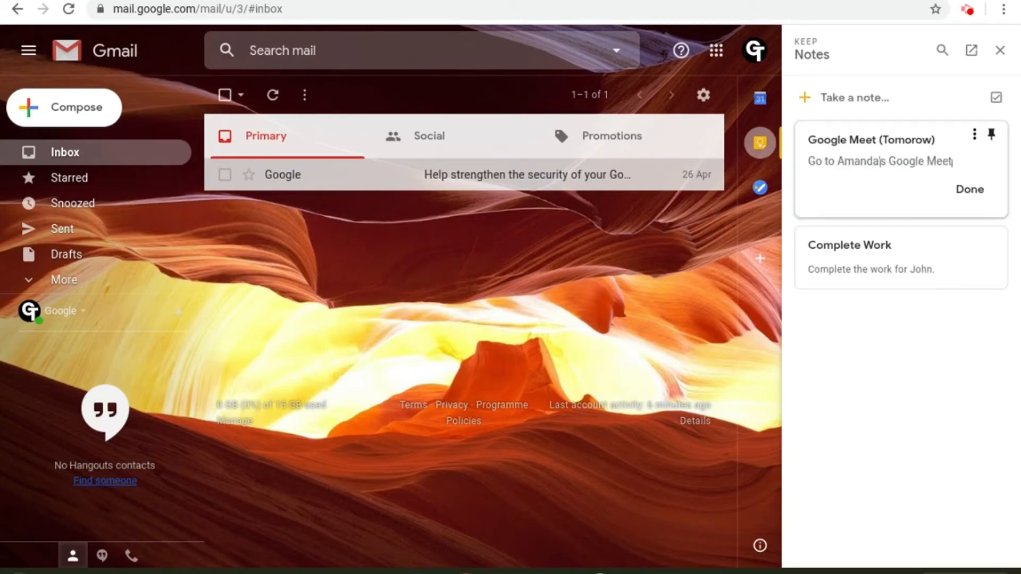
{"action": "left_click", "coordinate": [970, 189]}
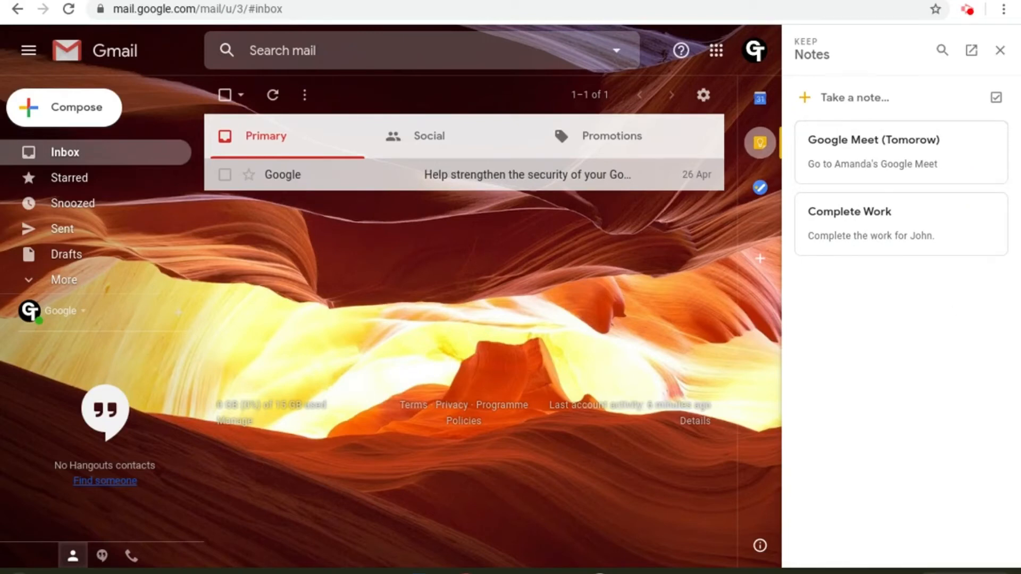
Pin the 'Complete Work' note above the Google Meet note.
{"action": "left_click", "coordinate": [873, 224]}
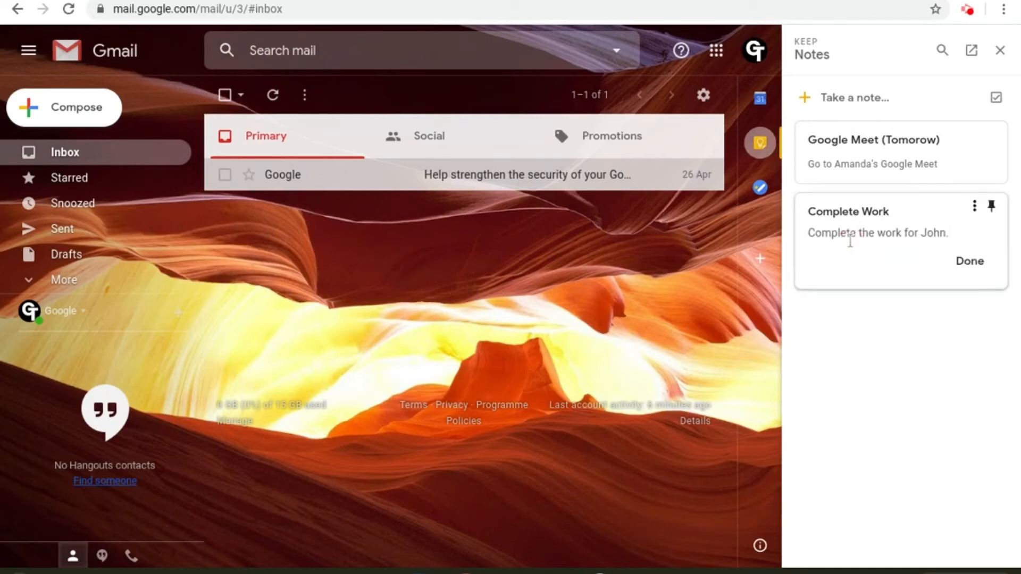
{"action": "mouse_move", "coordinate": [943, 225]}
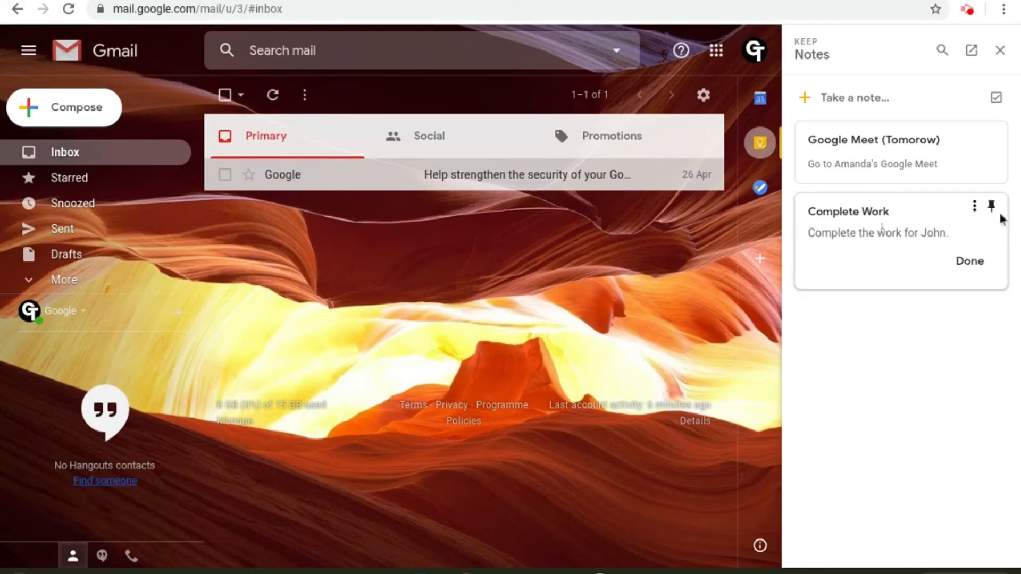
{"action": "left_click", "coordinate": [990, 206]}
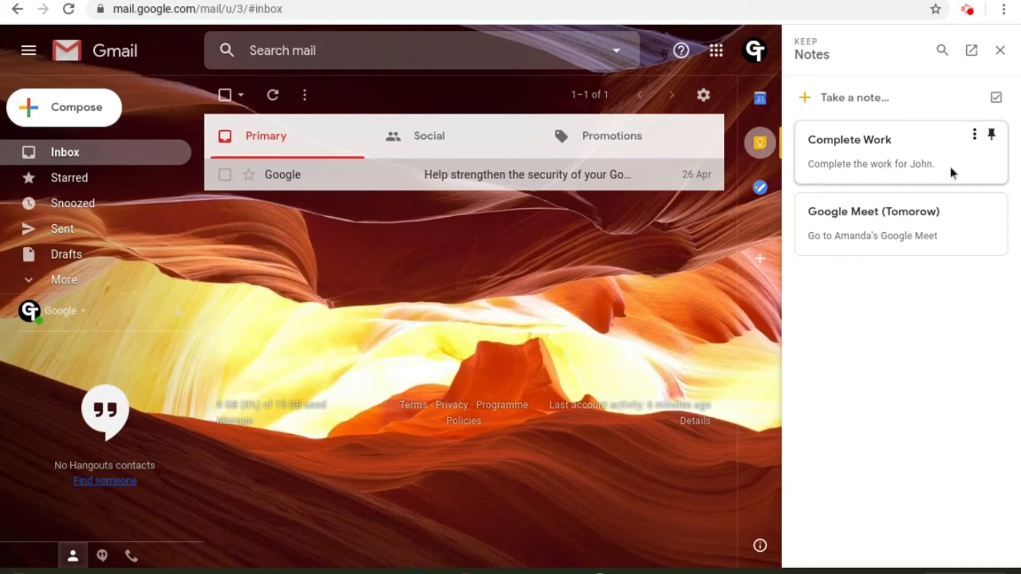
{"action": "mouse_move", "coordinate": [974, 134]}
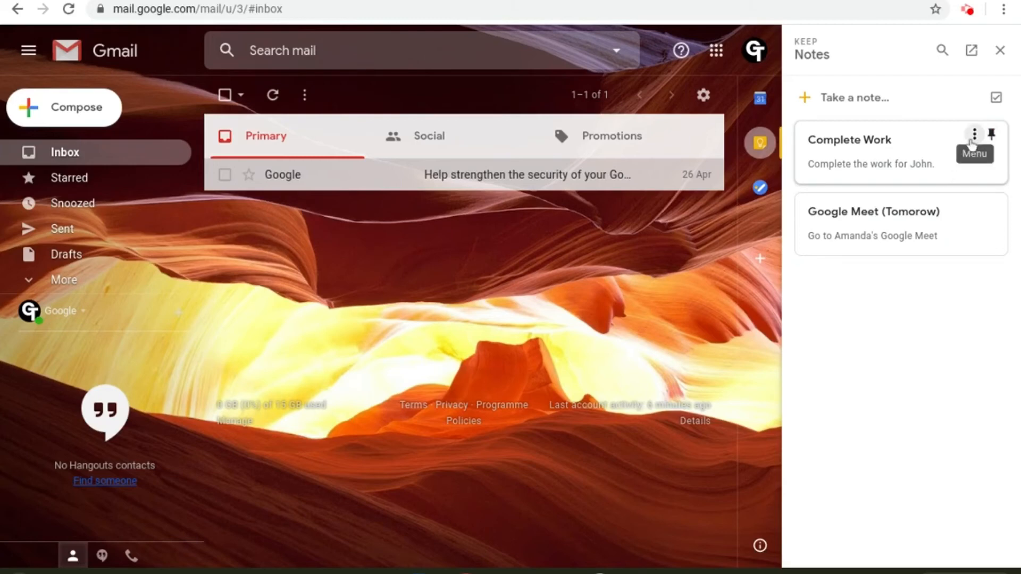
Delete the 'Complete Work' note through its three-dot menu.
{"action": "left_click", "coordinate": [975, 134]}
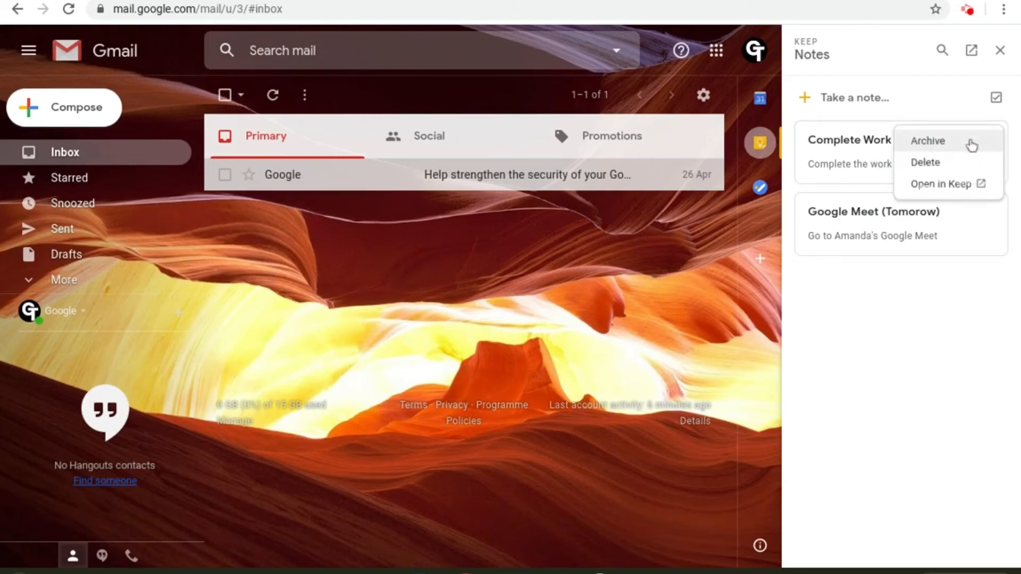
{"action": "mouse_move", "coordinate": [962, 168]}
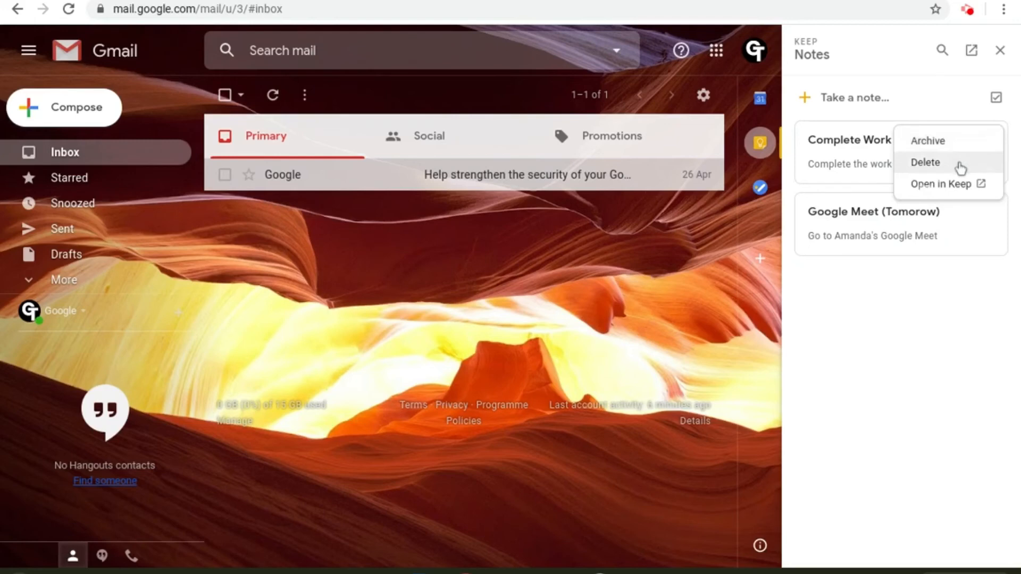
{"action": "left_click", "coordinate": [925, 163]}
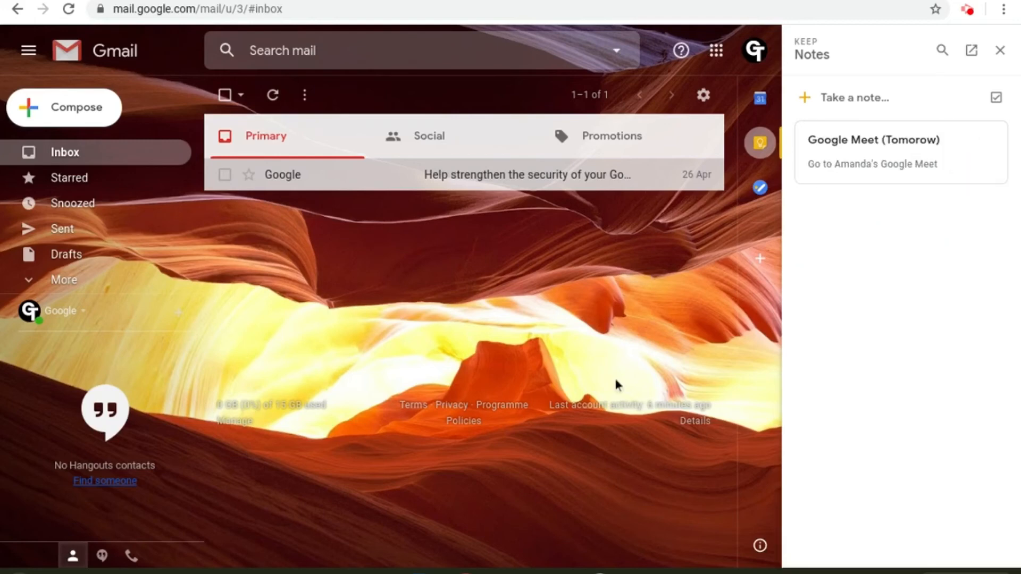